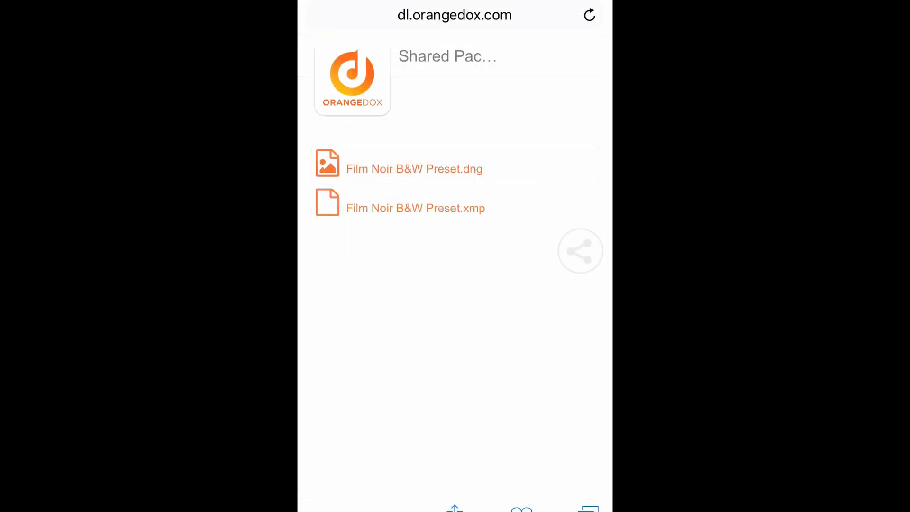
Download Film Noir B&W Preset.dng from the shared package and send it to Lightroom.
click(415, 169)
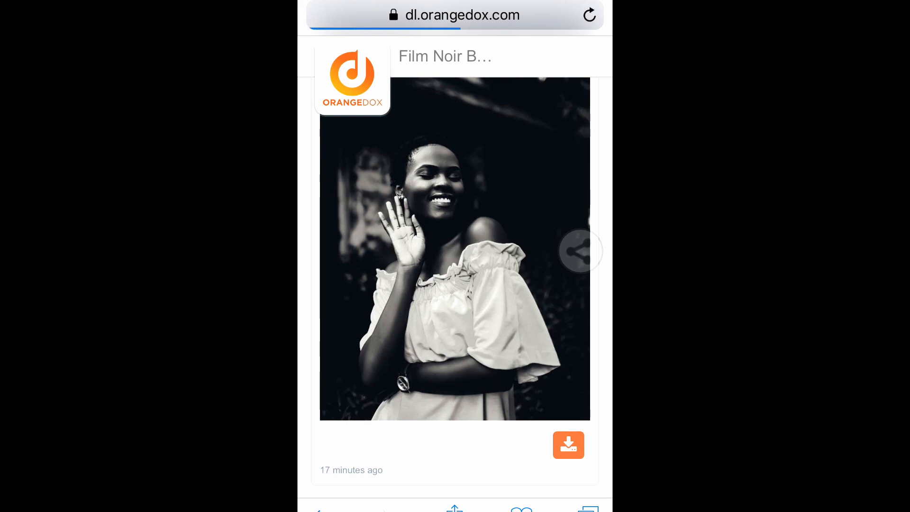
click(568, 445)
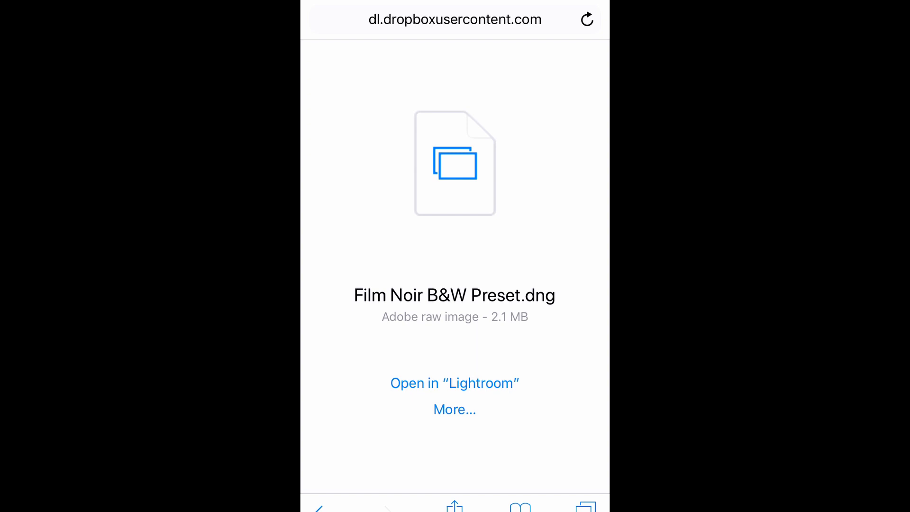
click(454, 383)
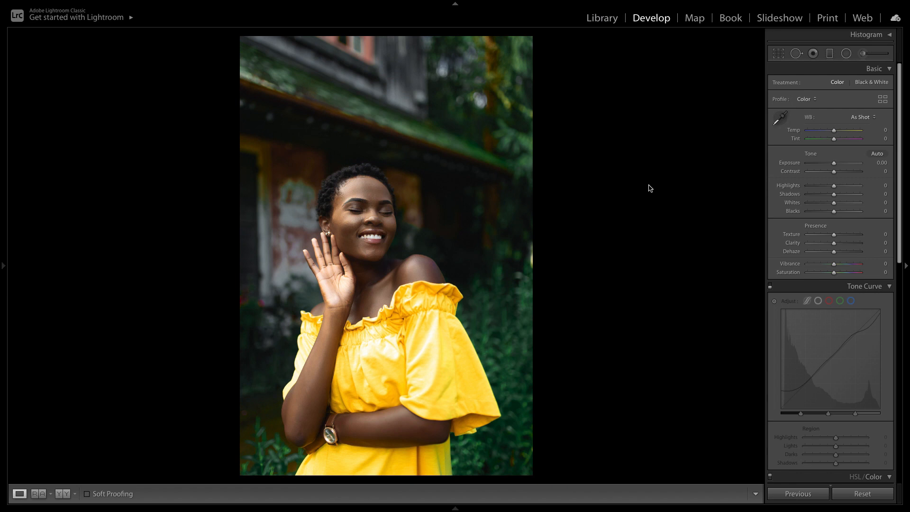
mouse_move(770, 91)
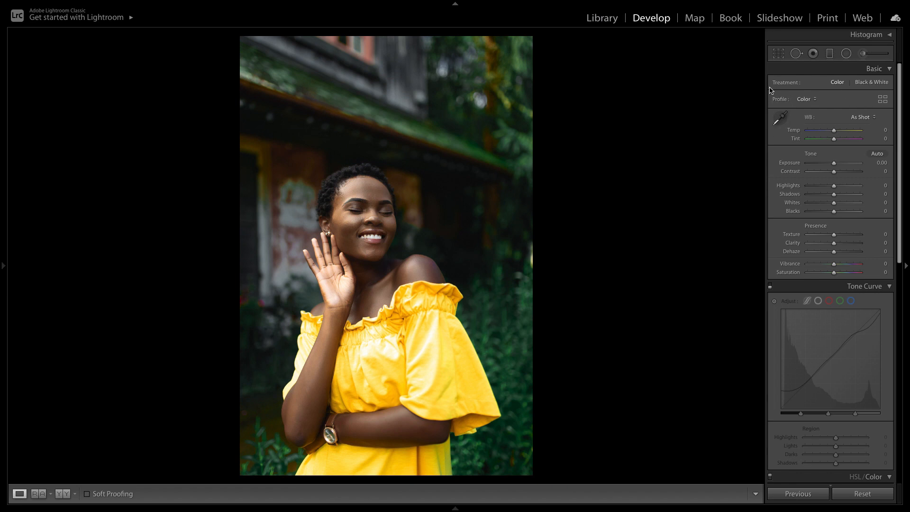
Switch the portrait's Treatment to Black & White in the Basic panel.
click(871, 82)
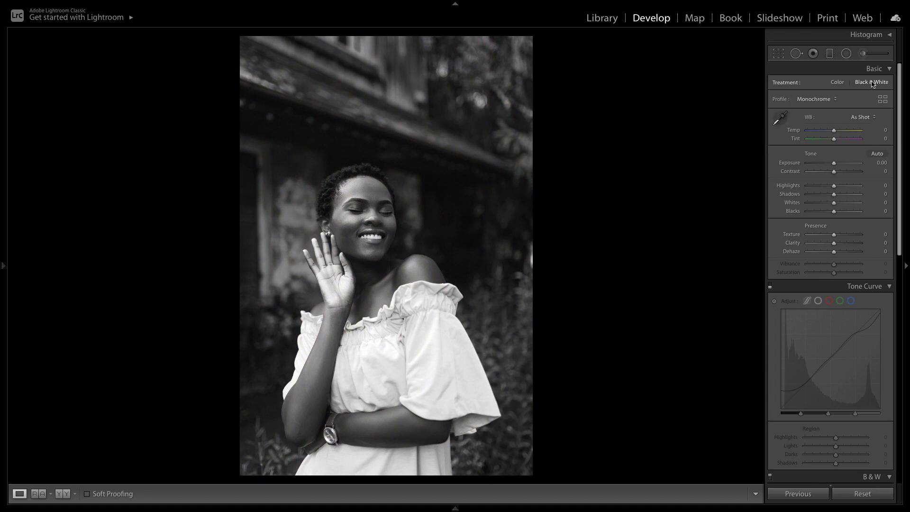
mouse_move(738, 108)
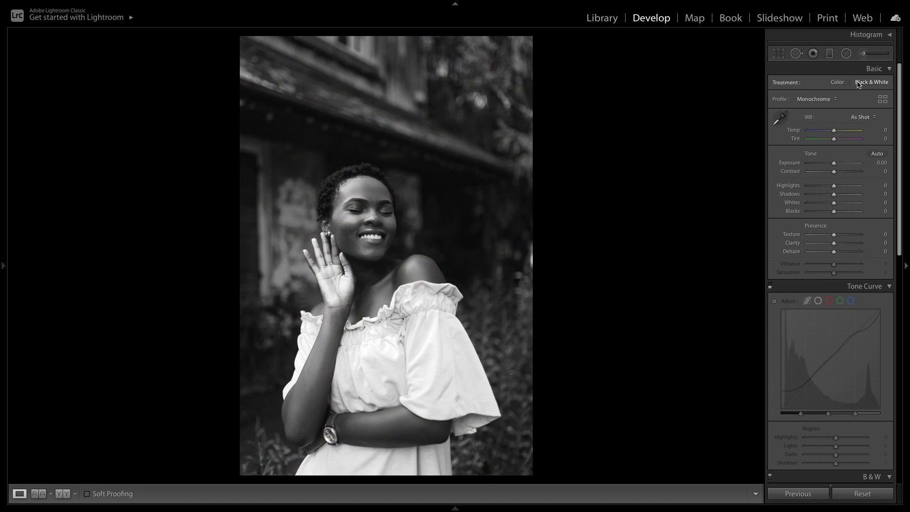
mouse_move(863, 90)
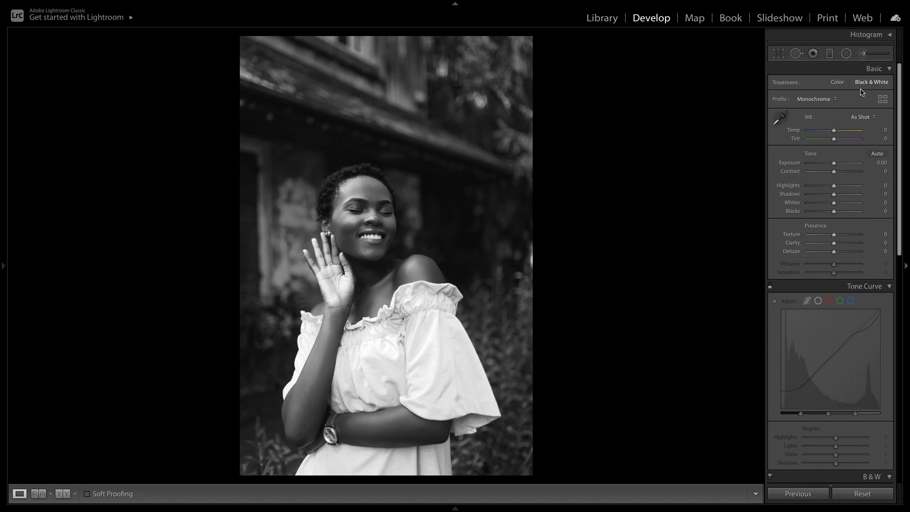
mouse_move(812, 125)
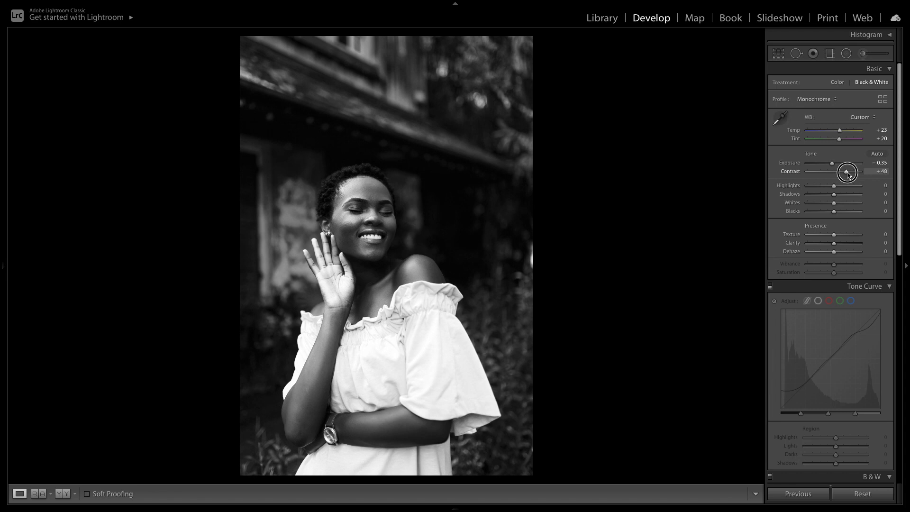
mouse_move(787, 172)
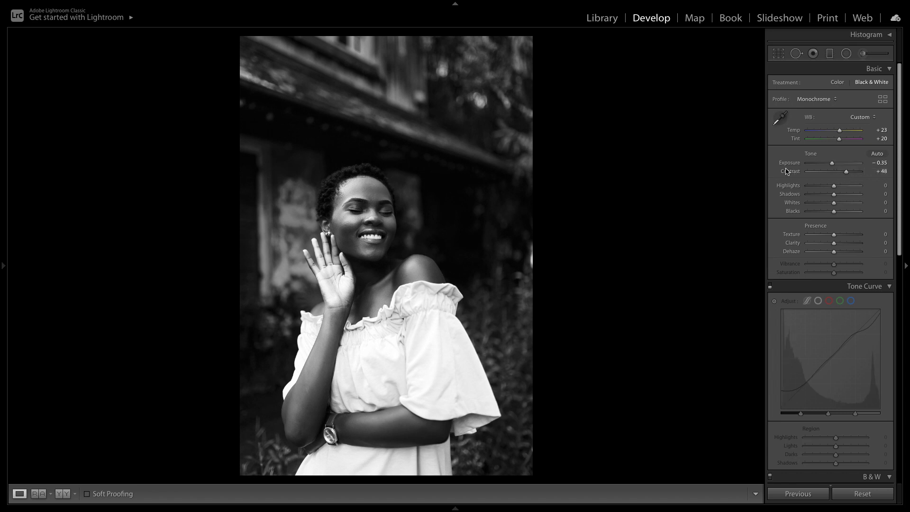
mouse_move(848, 190)
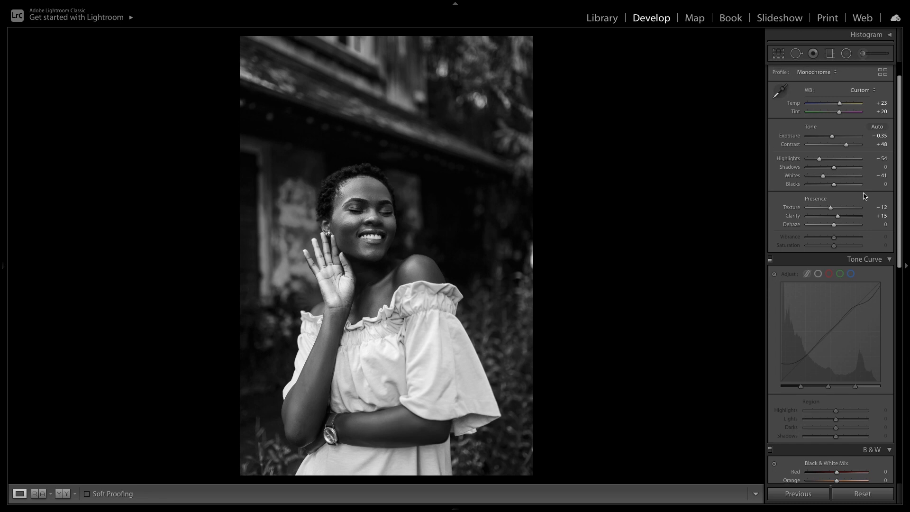
mouse_move(843, 216)
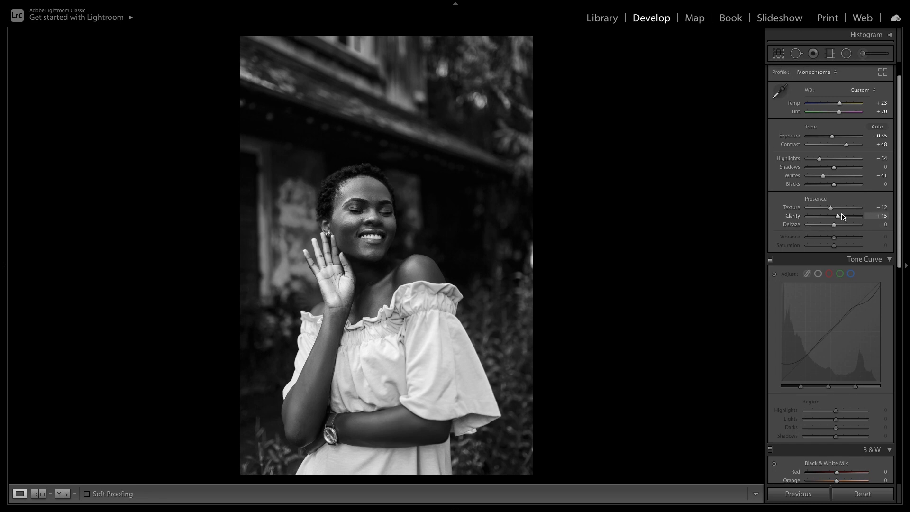
mouse_move(834, 226)
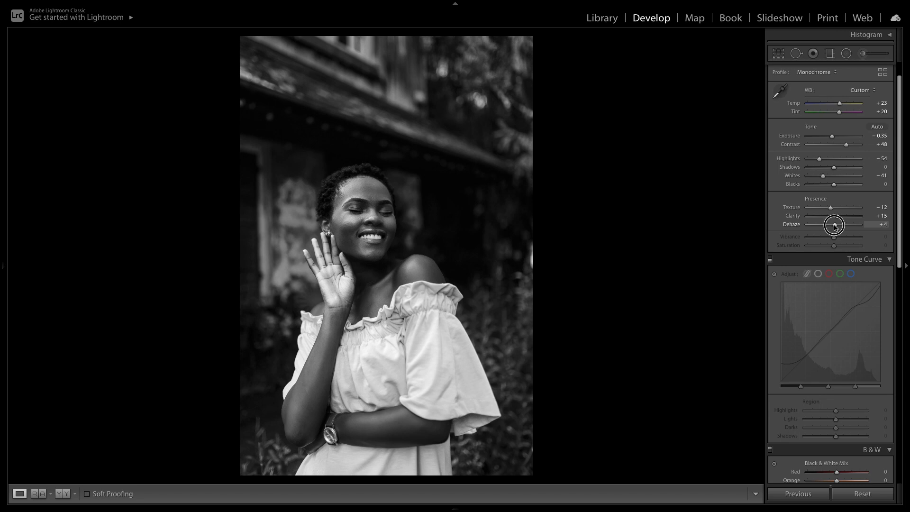
mouse_move(870, 199)
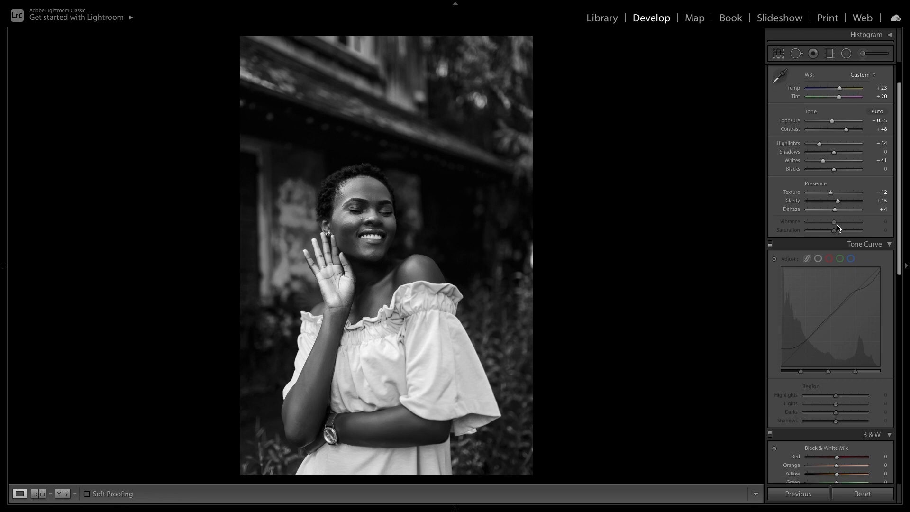
Review the point curve and red/blue channel curves, ending on the parametric curve view.
scroll(down, 3)
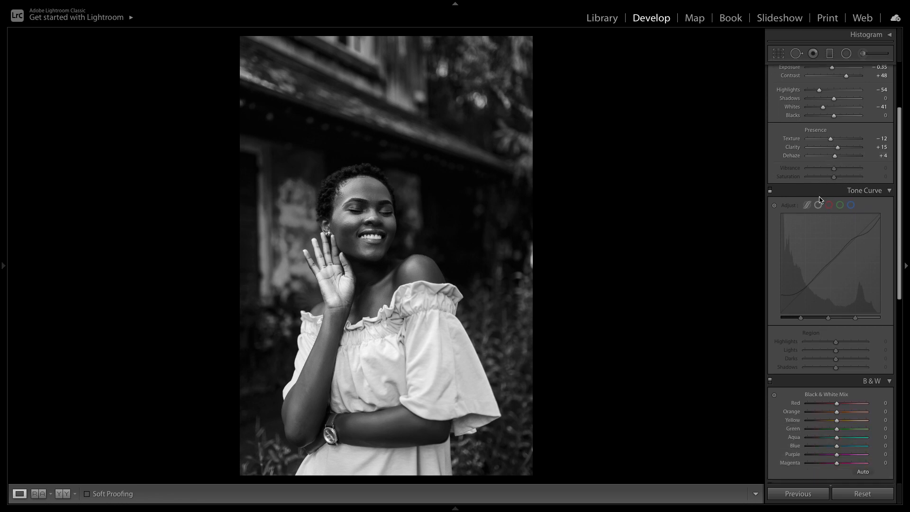
scroll(down, 3)
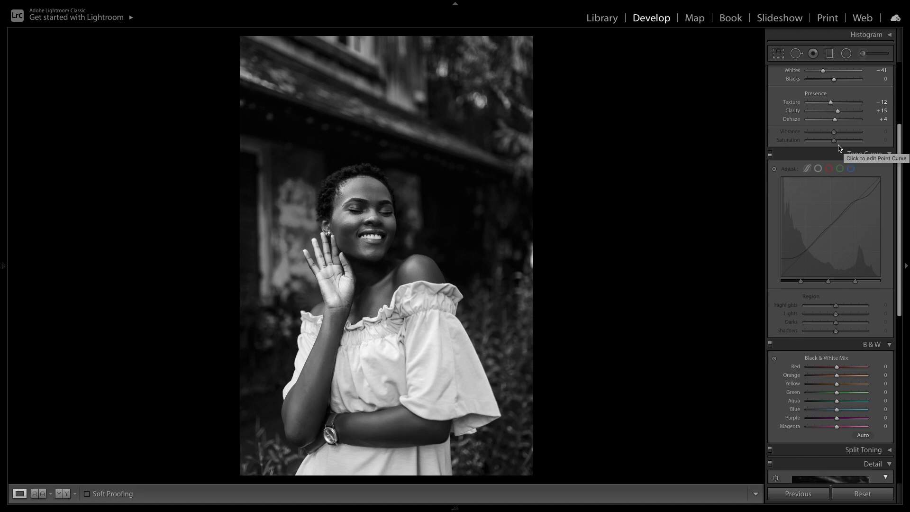
mouse_move(886, 161)
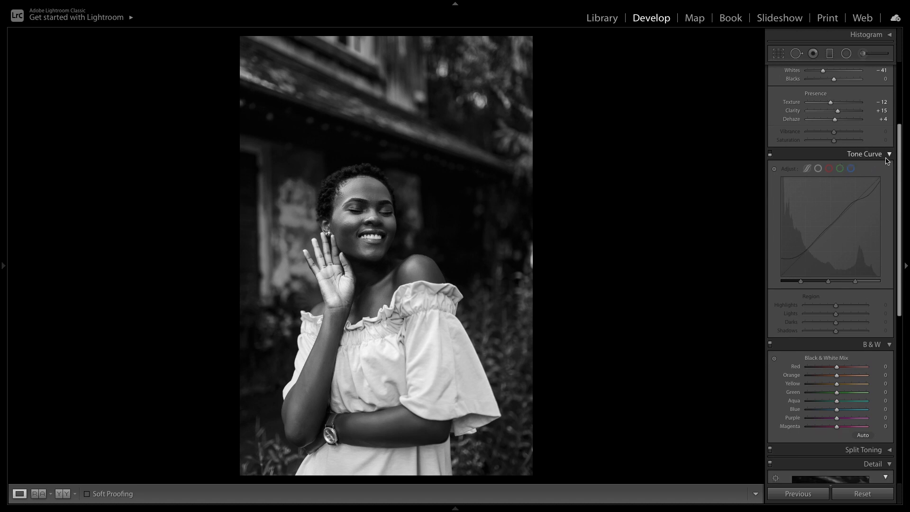
mouse_move(798, 156)
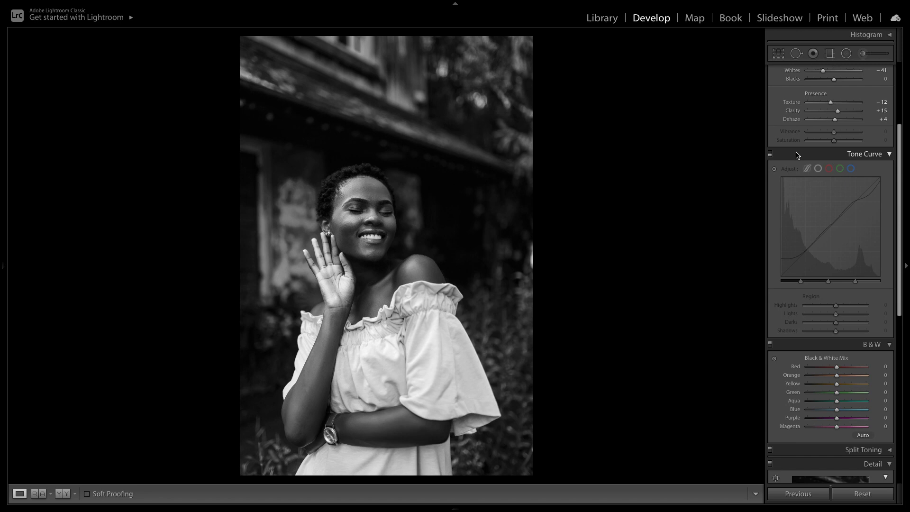
mouse_move(771, 157)
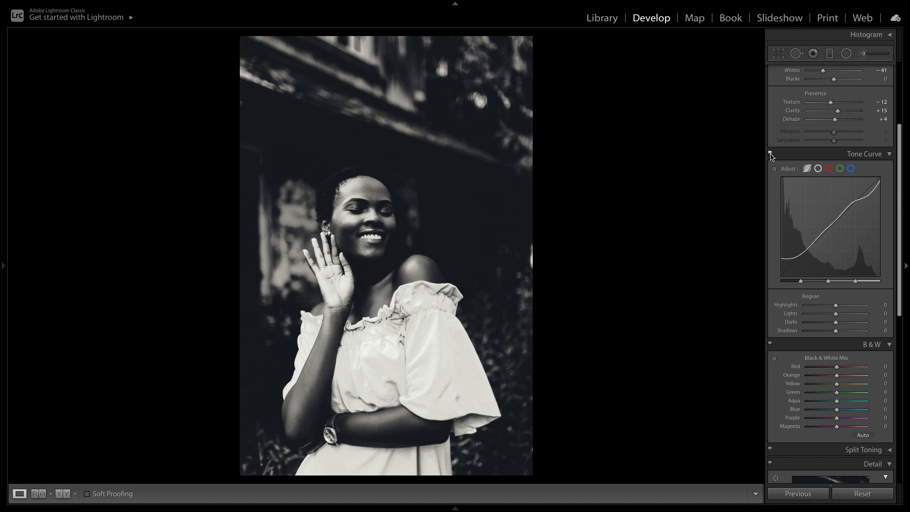
mouse_move(819, 172)
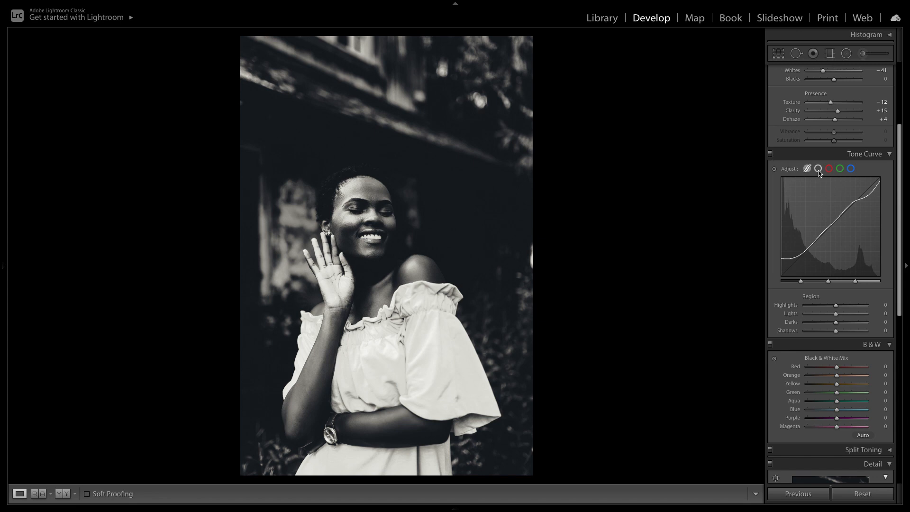
click(819, 168)
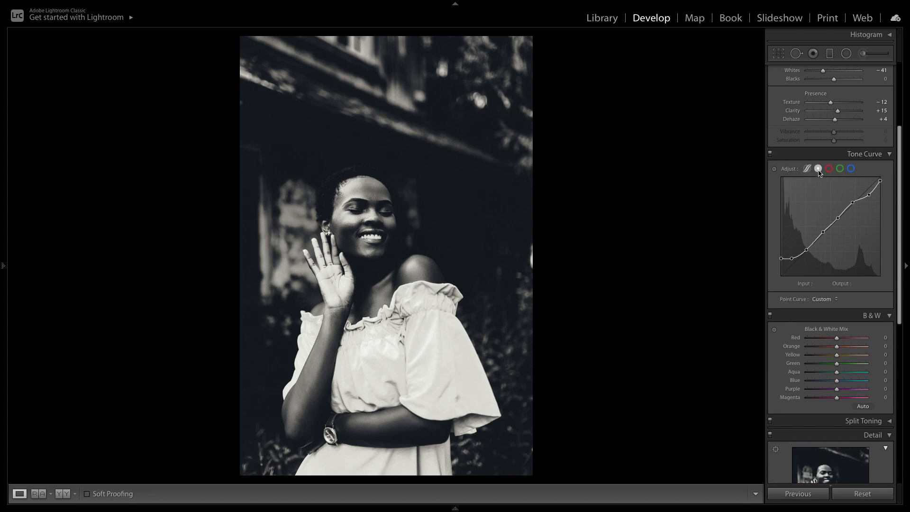
click(829, 169)
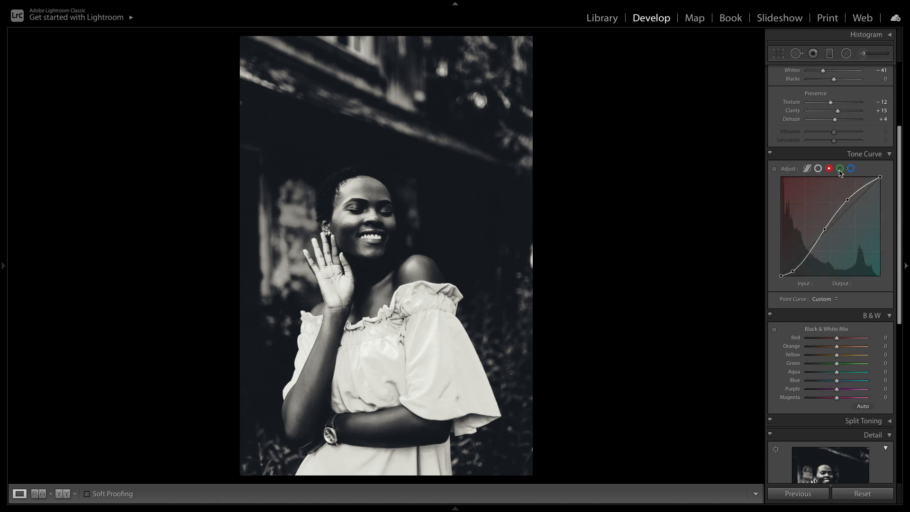
click(851, 168)
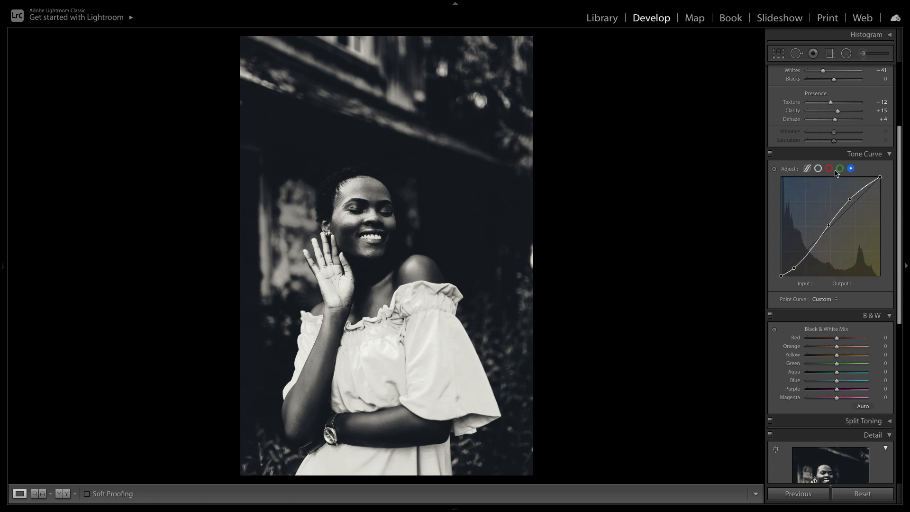
click(807, 169)
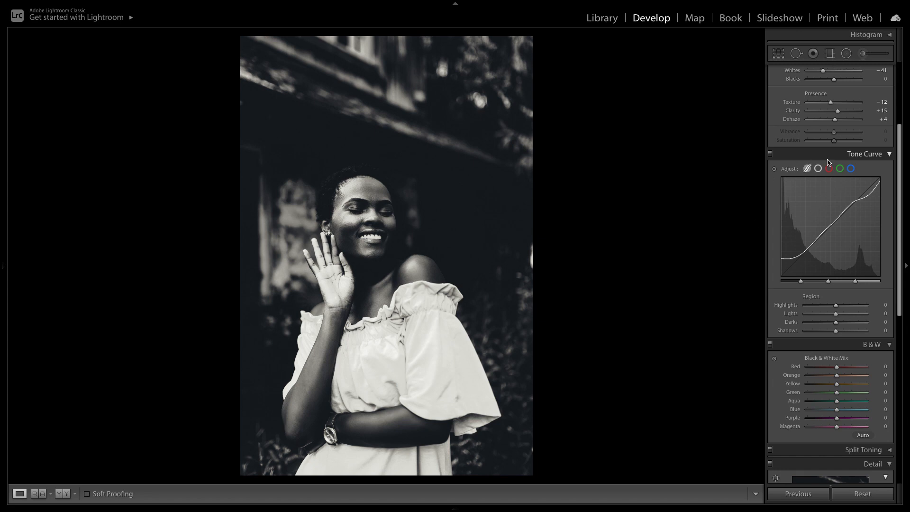
mouse_move(780, 200)
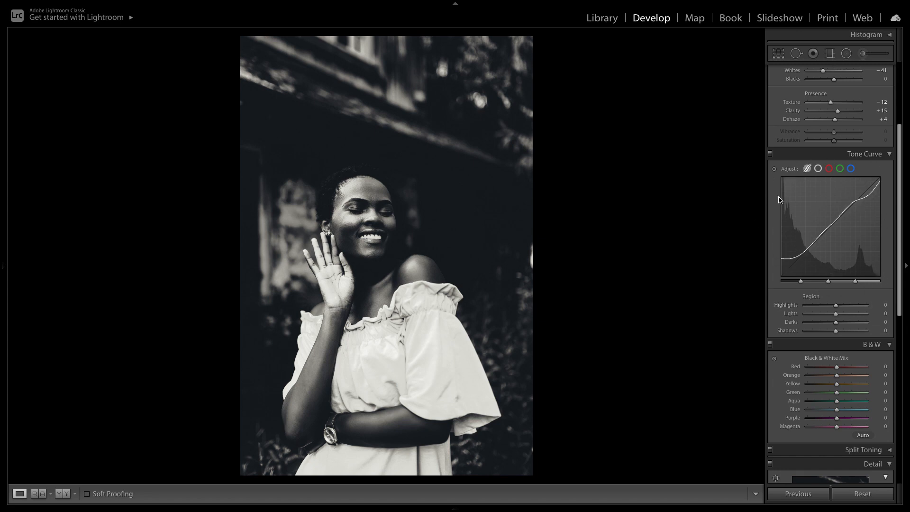
mouse_move(793, 292)
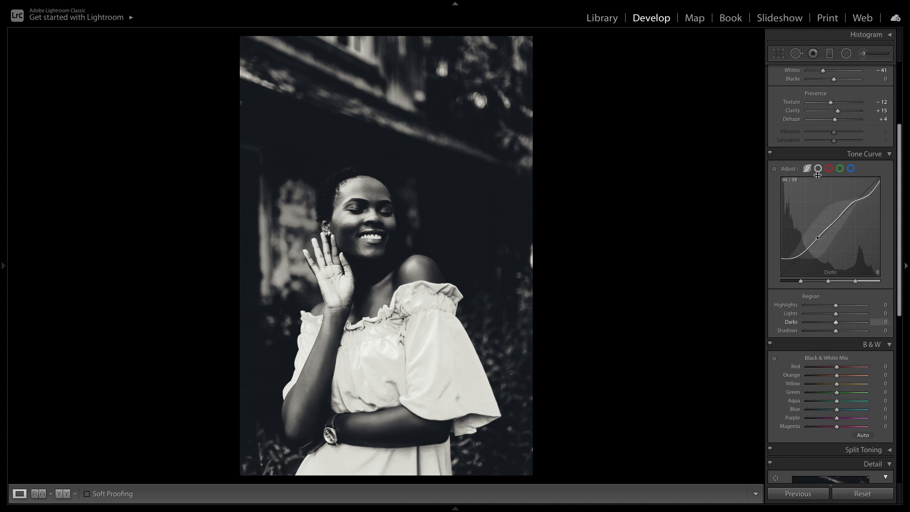
mouse_move(773, 226)
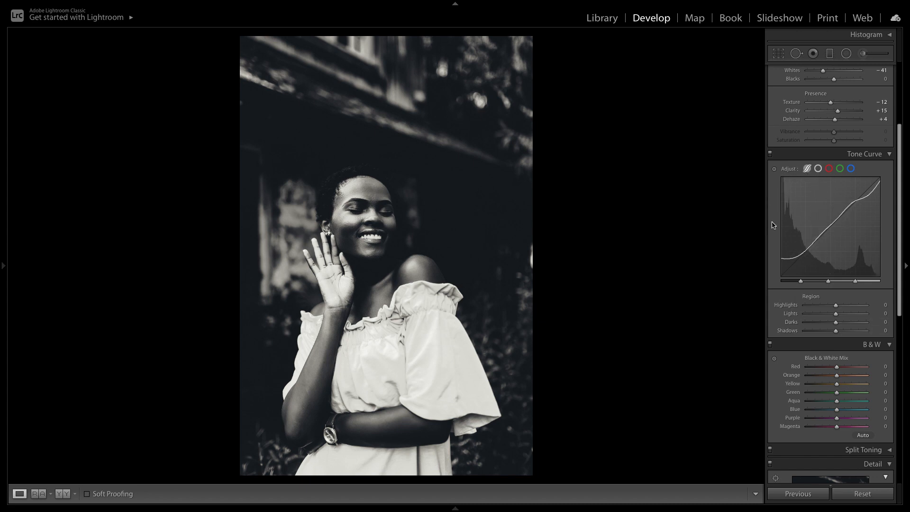
Apply the darkened yellow/green/aqua/blue B&W mix, toggling it off and on to compare.
scroll(down, 3)
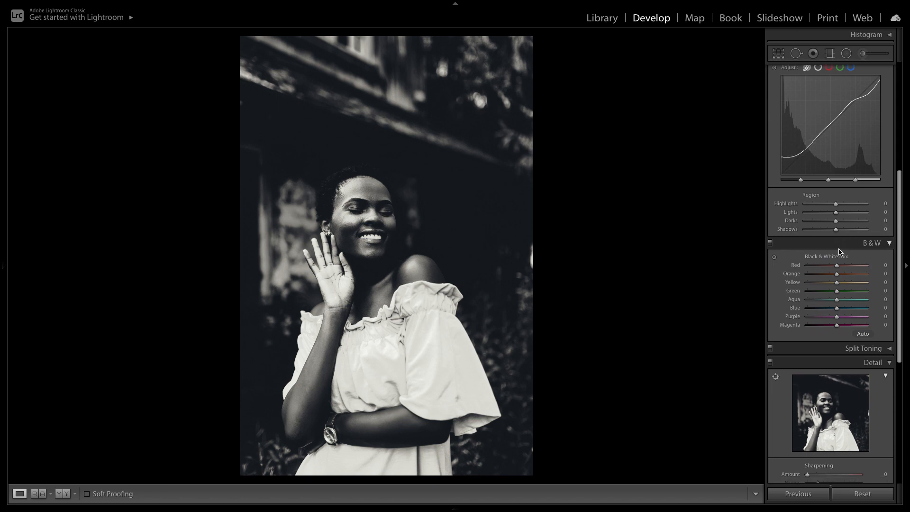
scroll(down, 3)
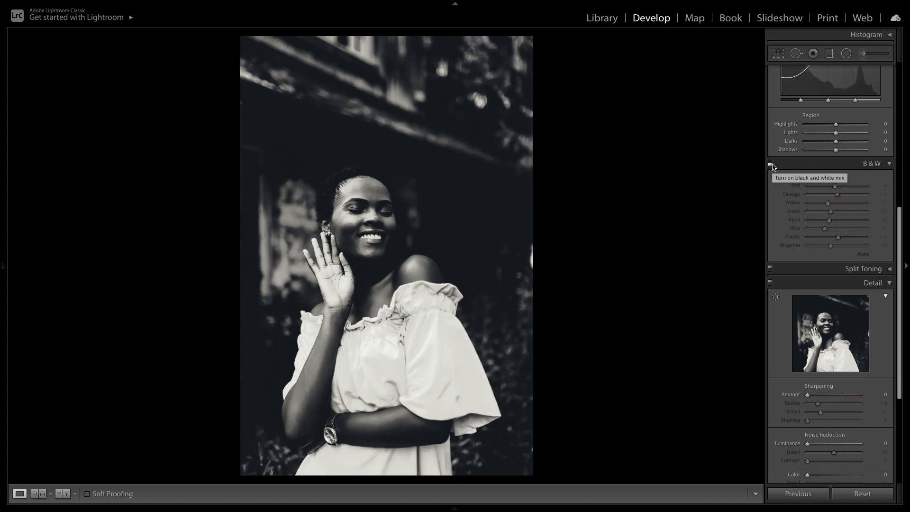
click(772, 163)
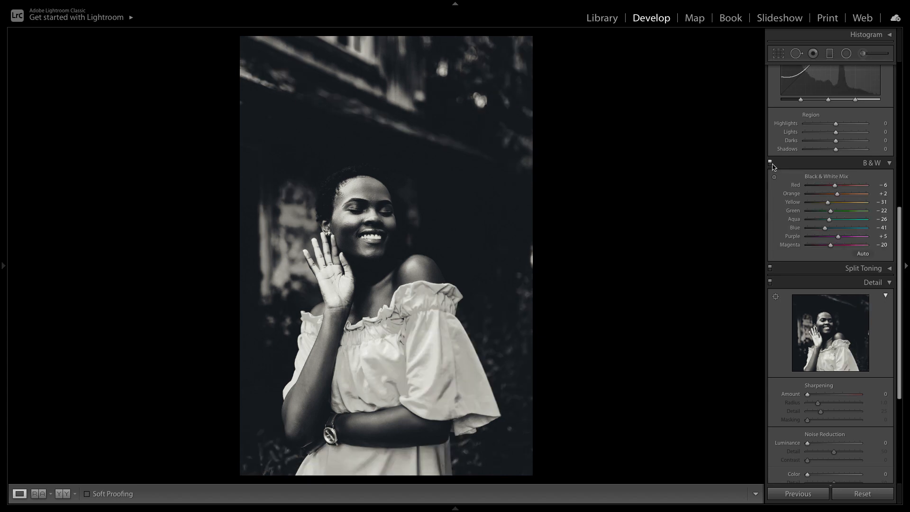
mouse_move(770, 163)
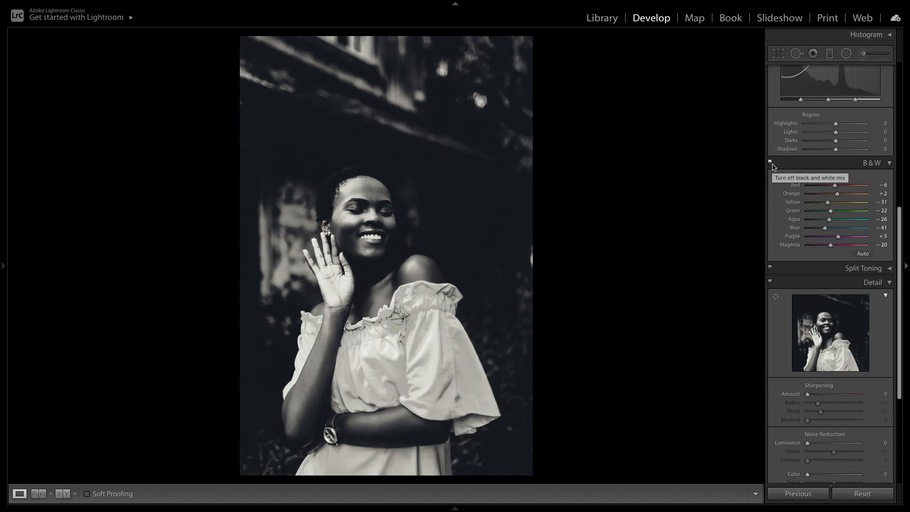
click(770, 163)
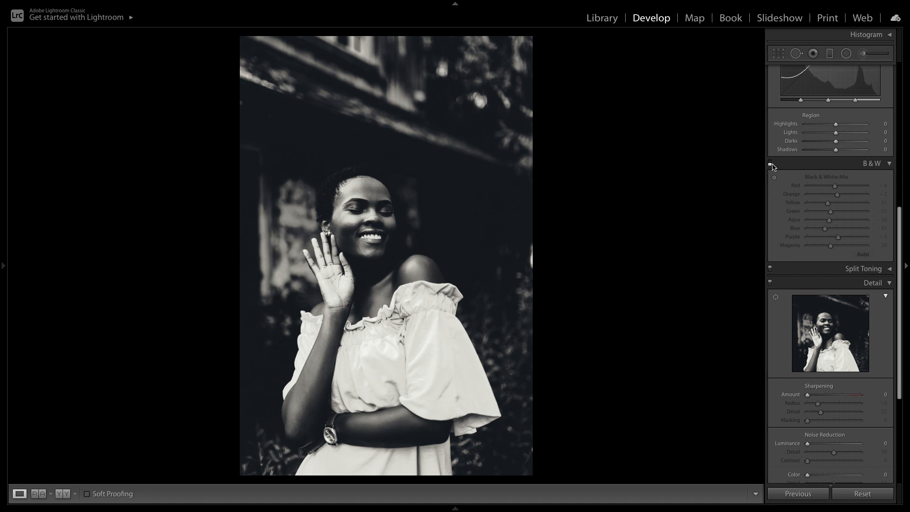
click(863, 254)
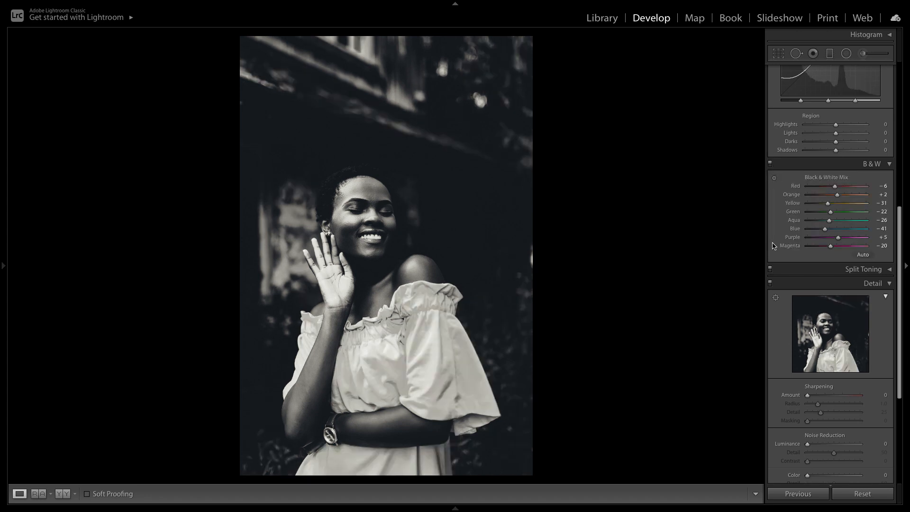
scroll(down, 3)
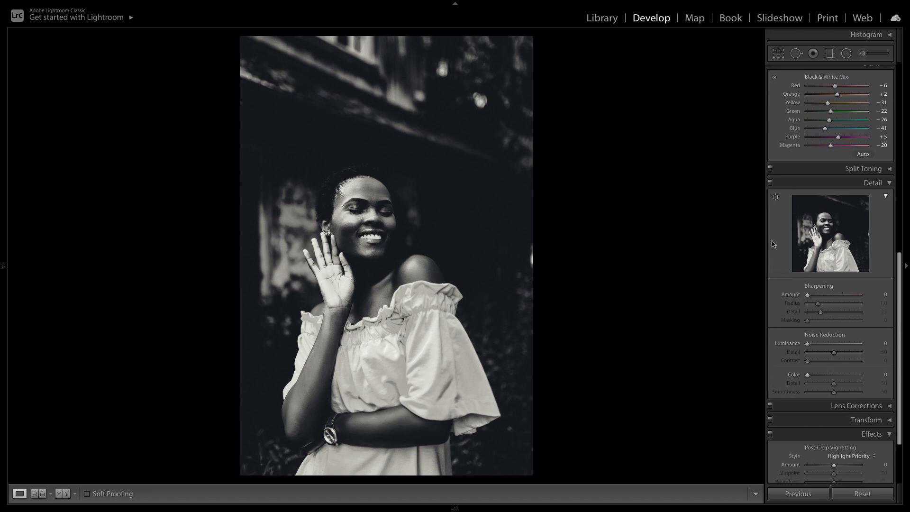
Reach the Detail panel to set Sharpening Amount to 29.
scroll(down, 3)
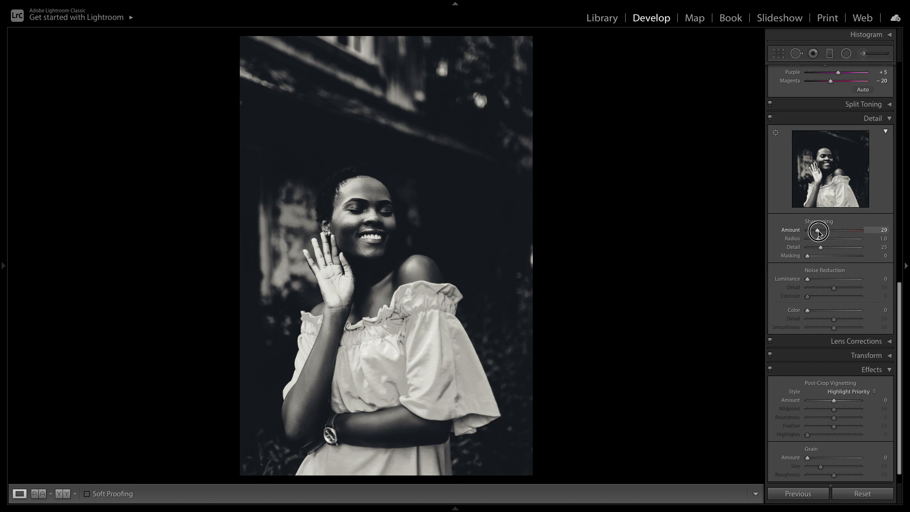
mouse_move(777, 216)
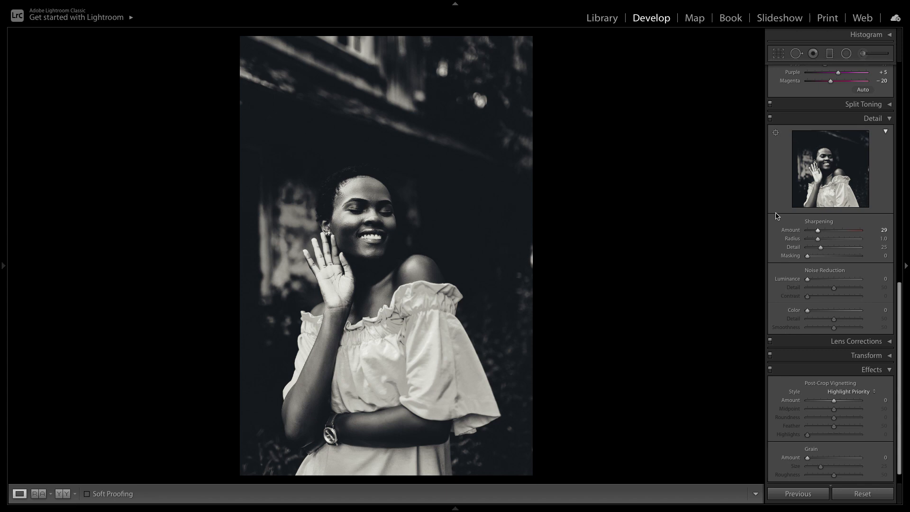
mouse_move(788, 220)
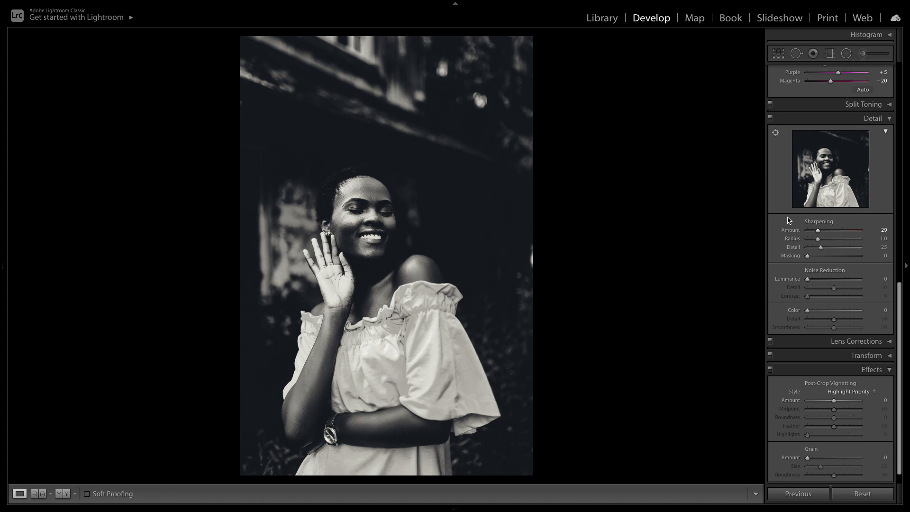
mouse_move(809, 254)
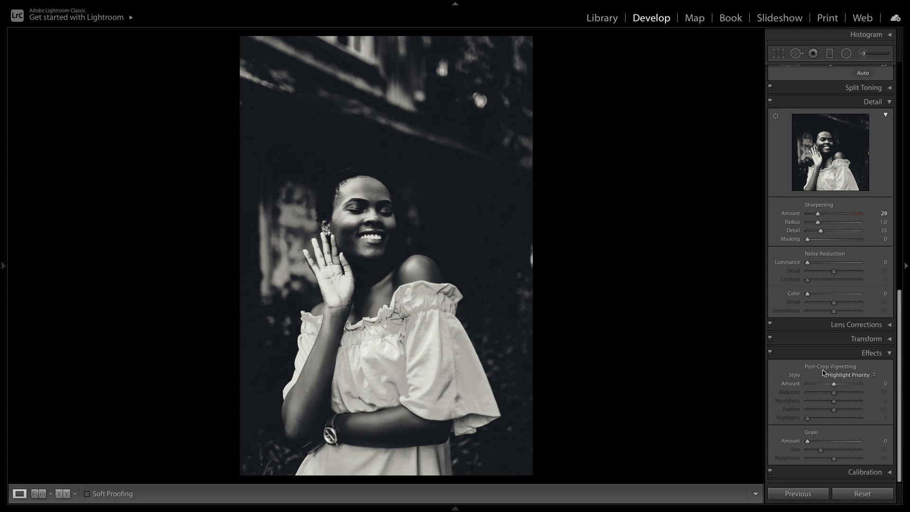
mouse_move(835, 387)
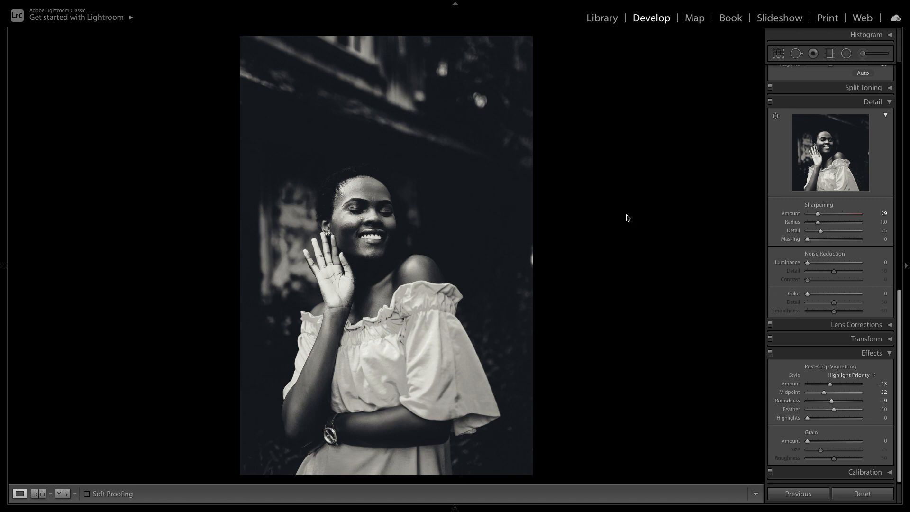
mouse_move(361, 132)
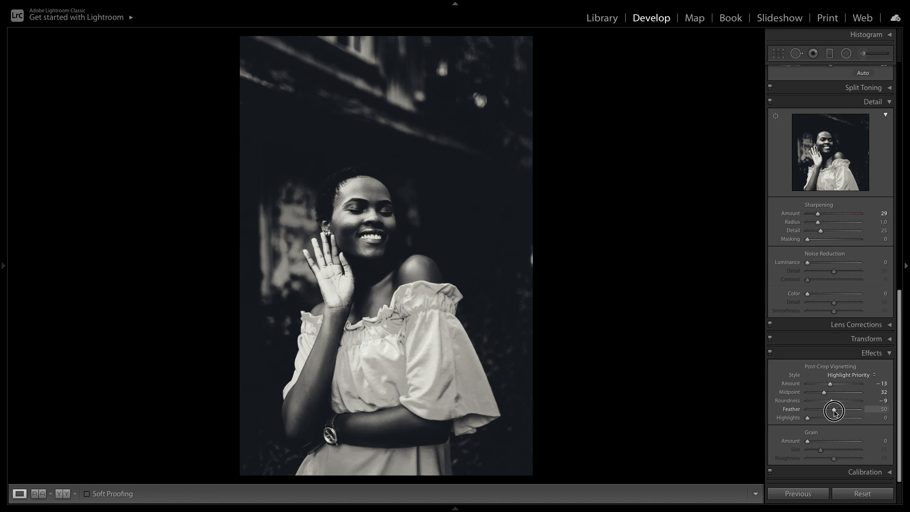
mouse_move(834, 411)
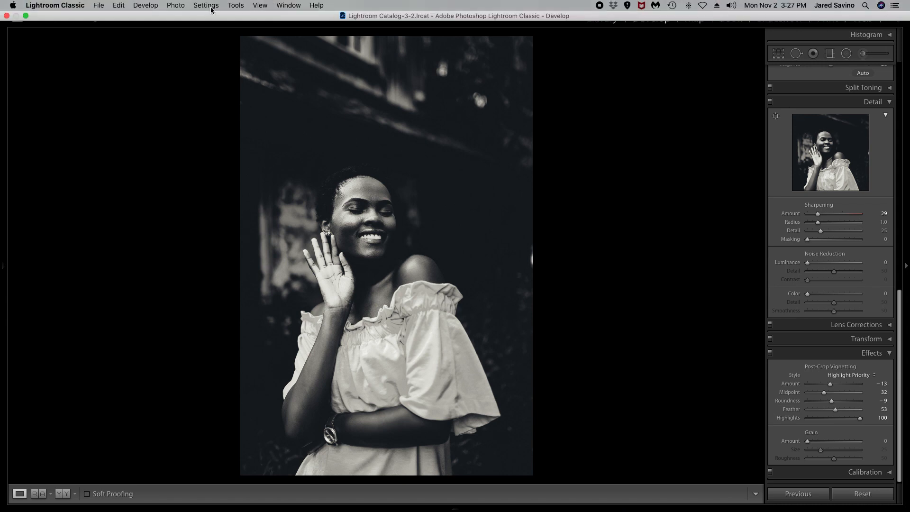
Copy the photo's develop settings via Settings > Copy Settings.
click(206, 5)
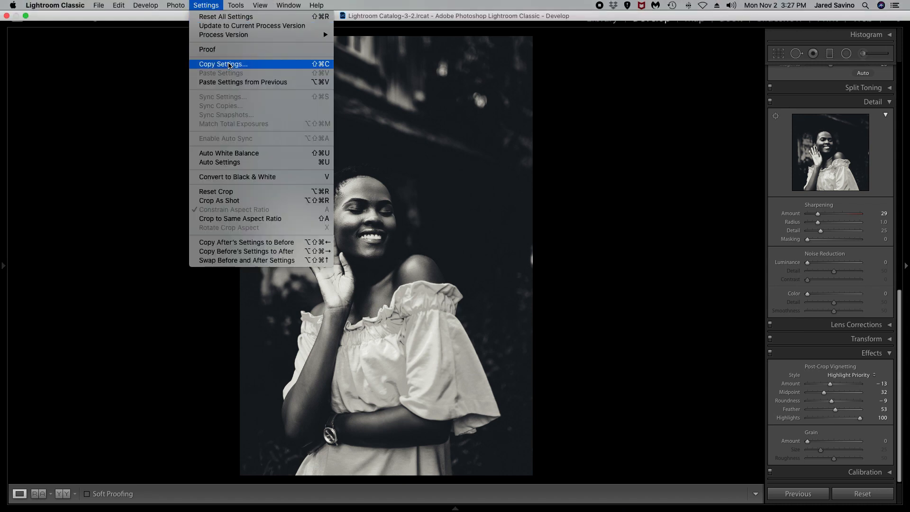
click(223, 64)
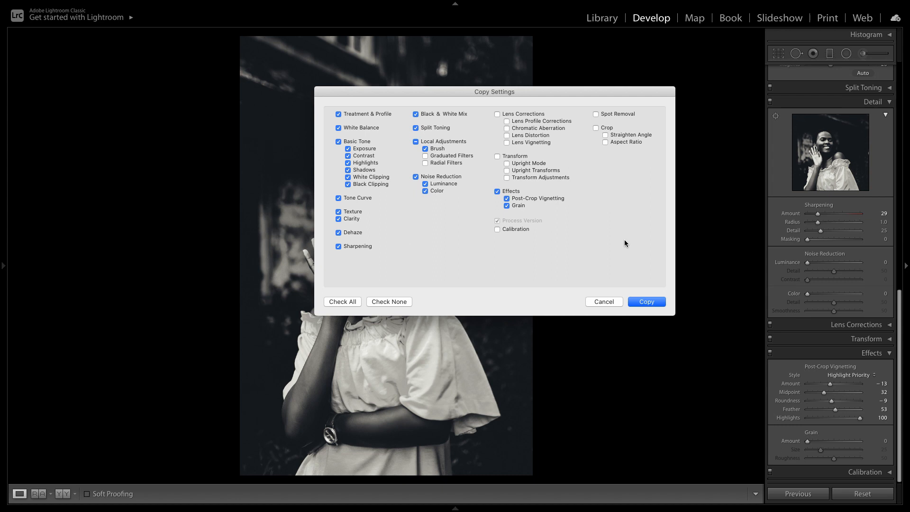
click(646, 301)
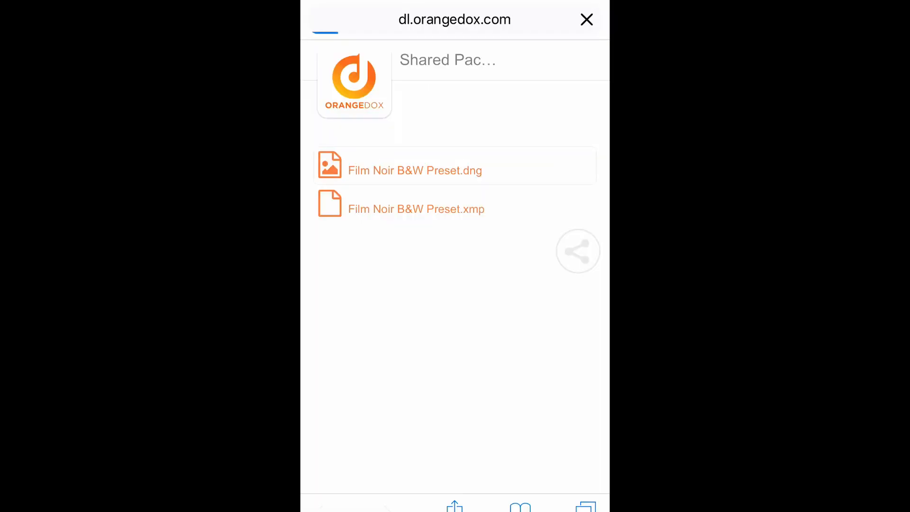
On the phone, download Film Noir B&W Preset.dng and send it to Lightroom Mobile.
click(414, 170)
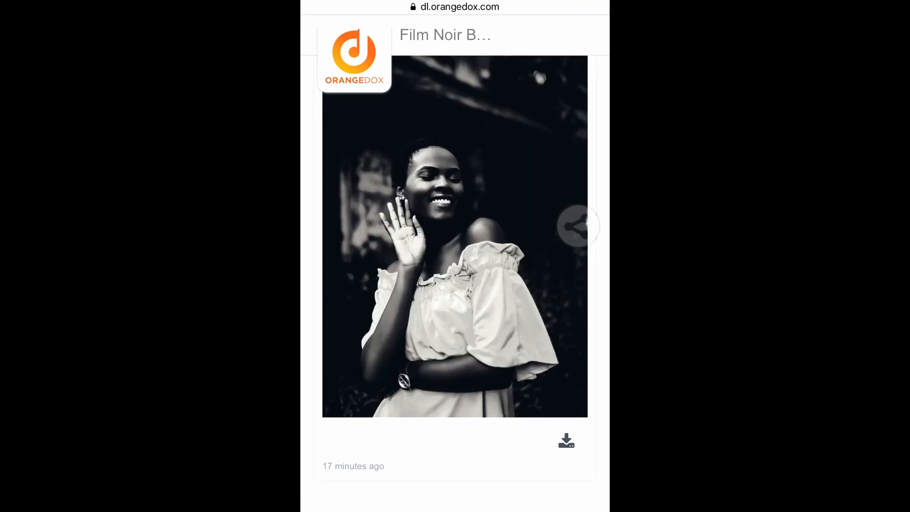
click(565, 441)
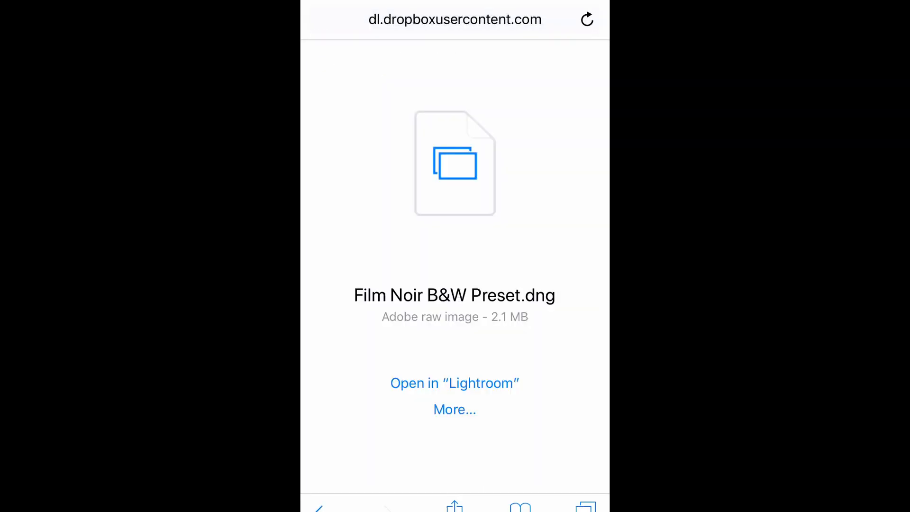
click(455, 383)
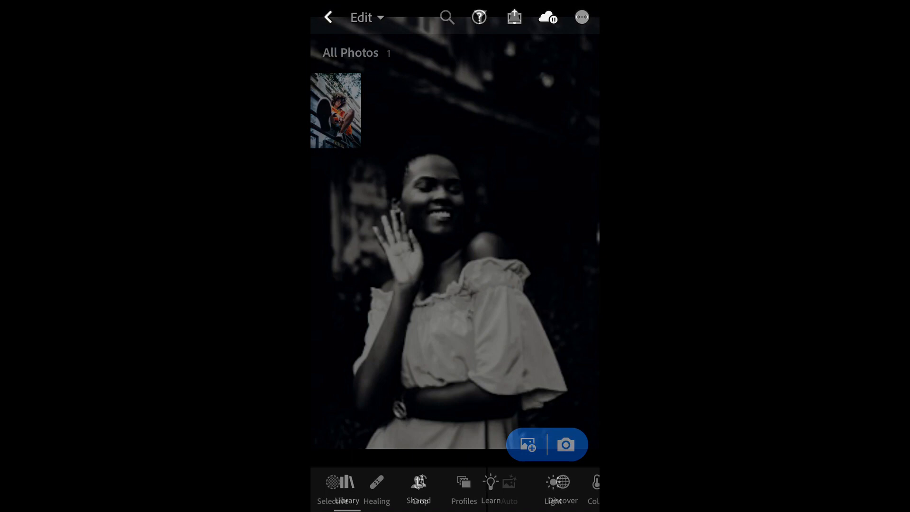
Copy the preset photo's edit settings from the ••• menu for reuse on other photos.
click(581, 17)
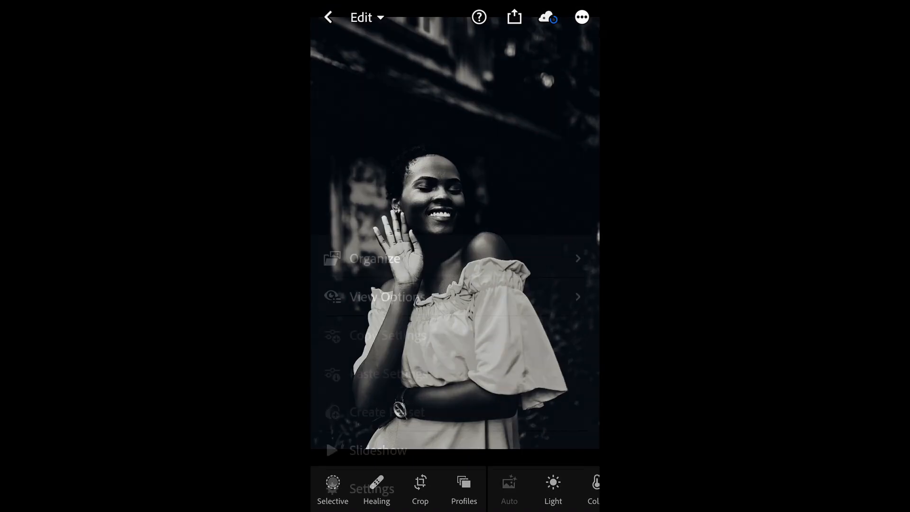
click(581, 17)
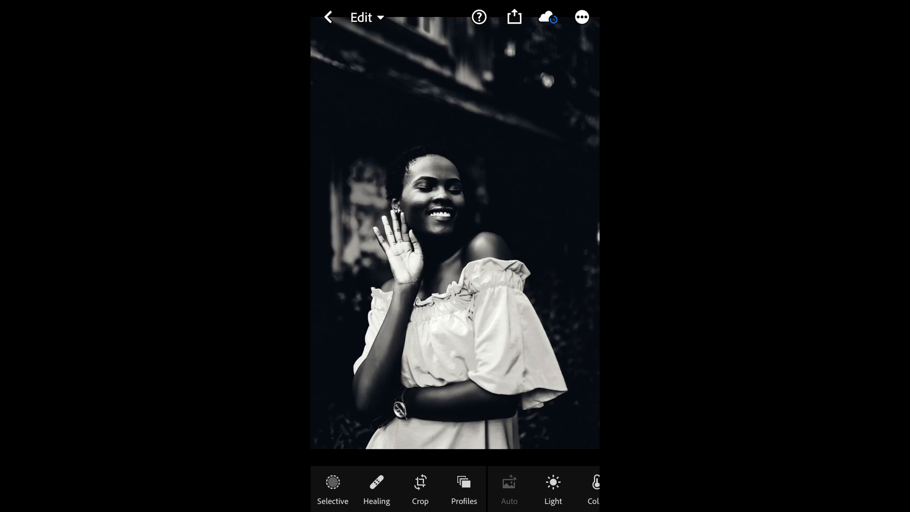
click(581, 17)
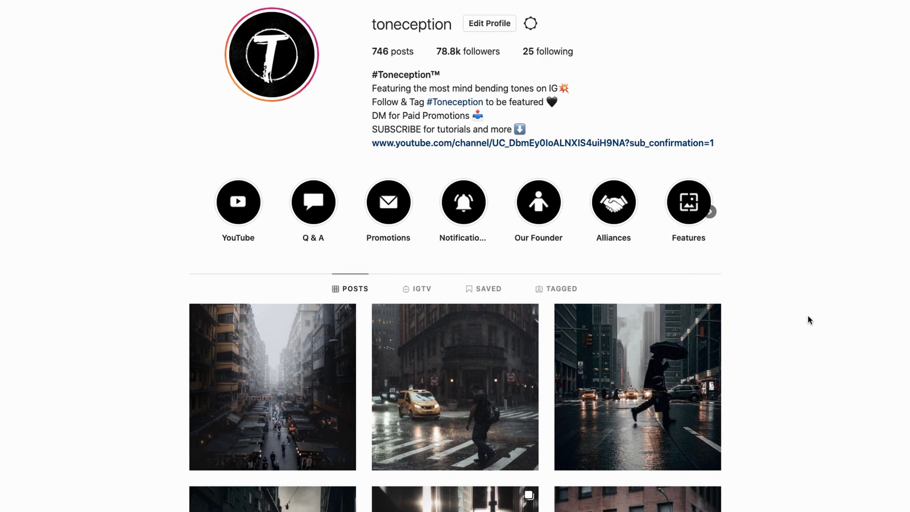
mouse_move(826, 309)
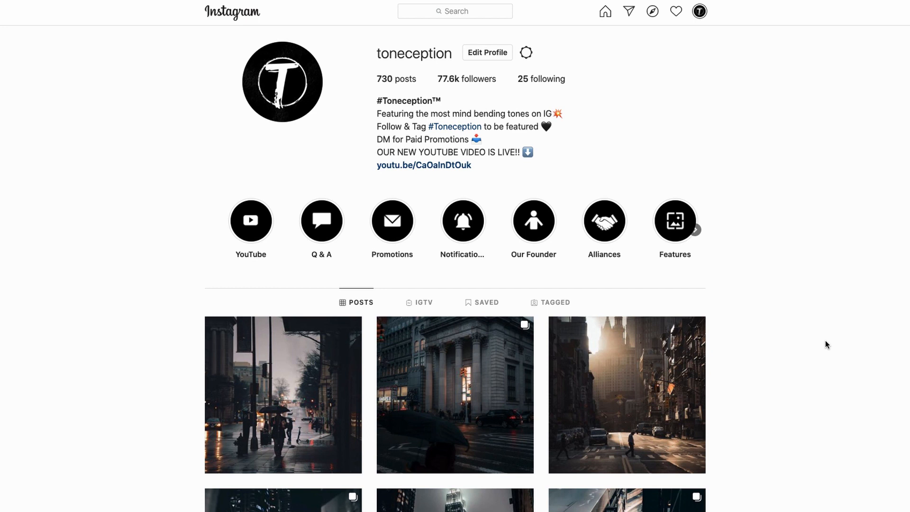
scroll(down, 3)
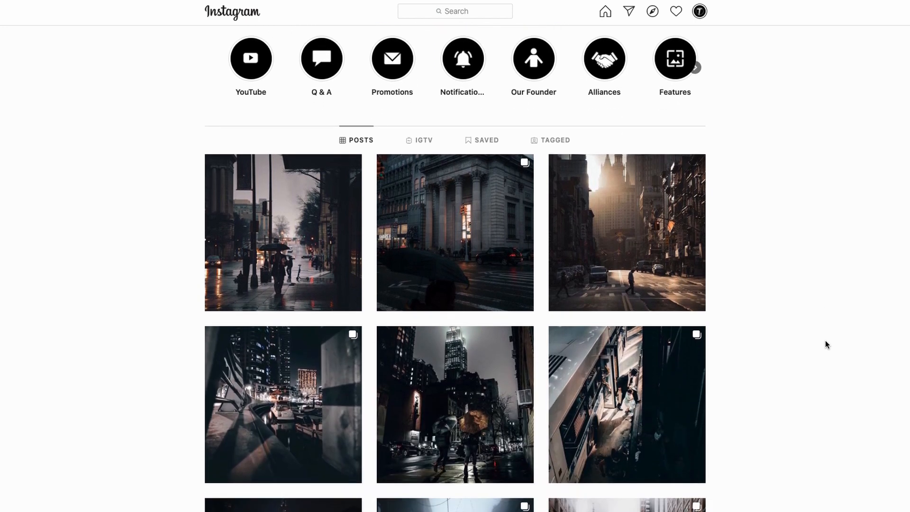
scroll(down, 3)
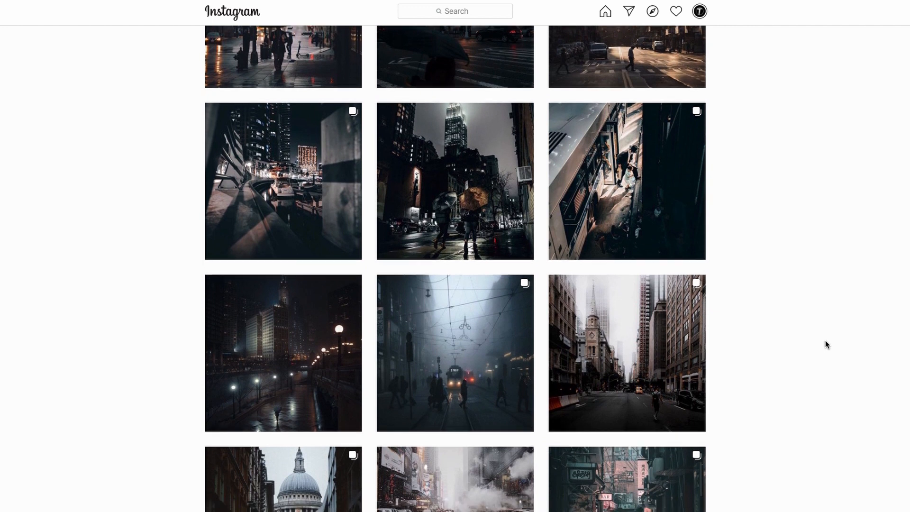
scroll(down, 3)
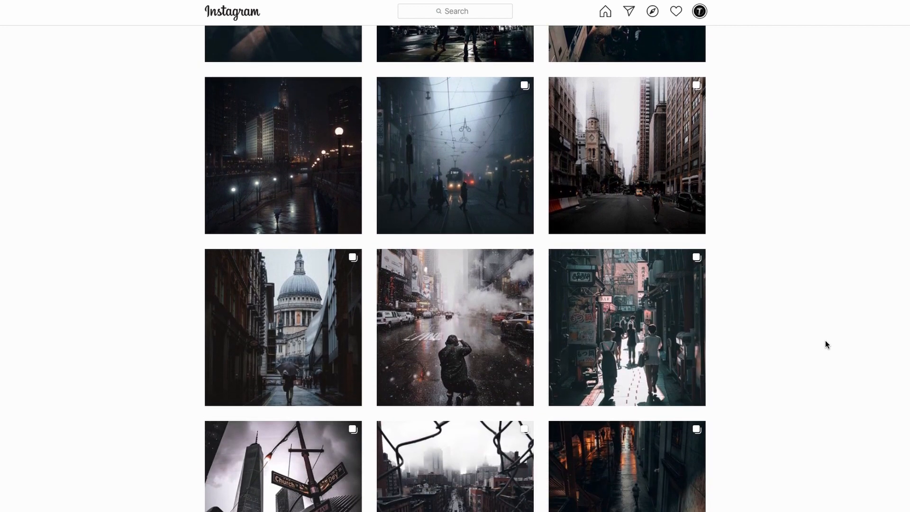
scroll(down, 3)
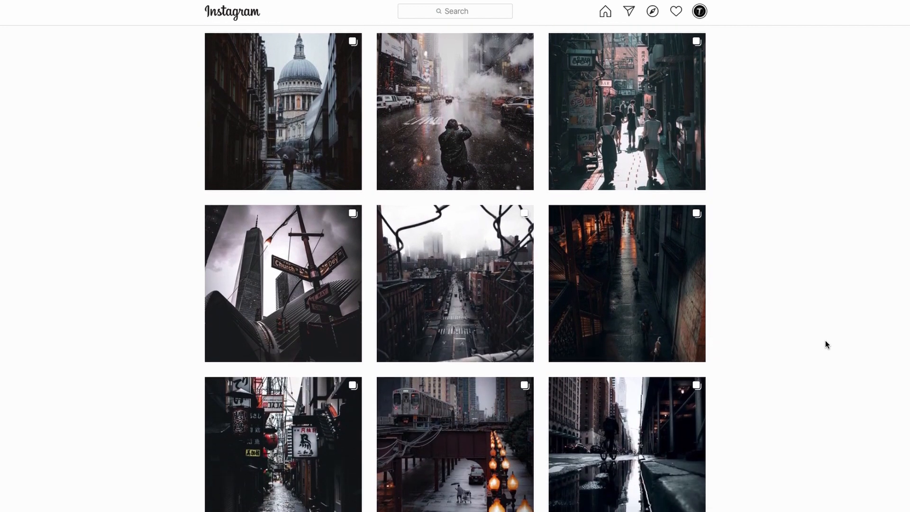
scroll(down, 3)
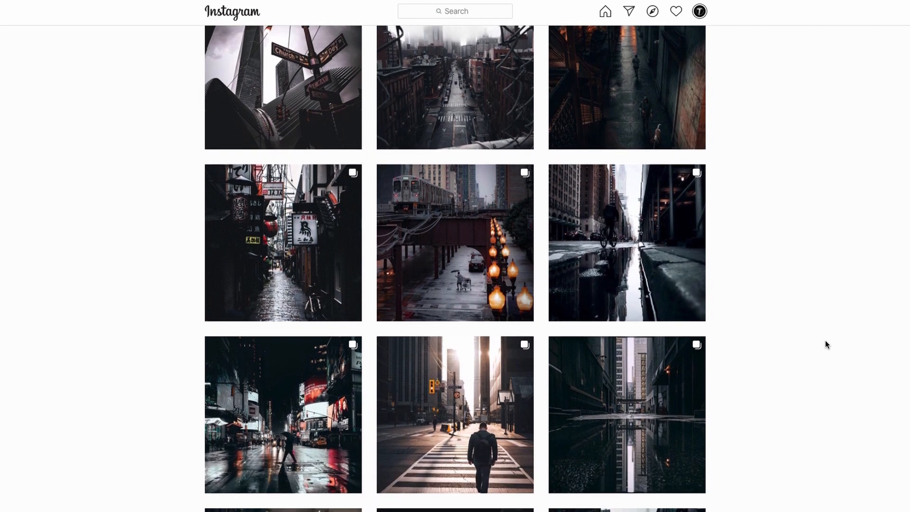
scroll(down, 3)
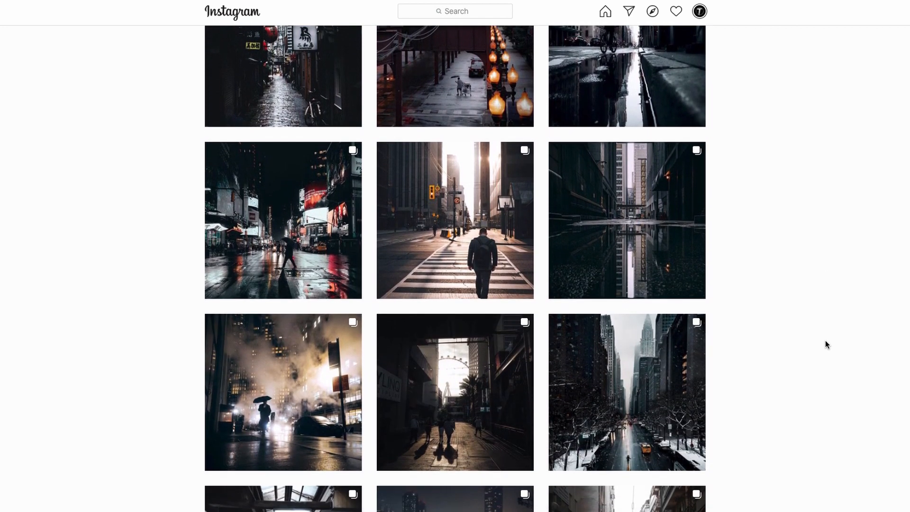
scroll(down, 3)
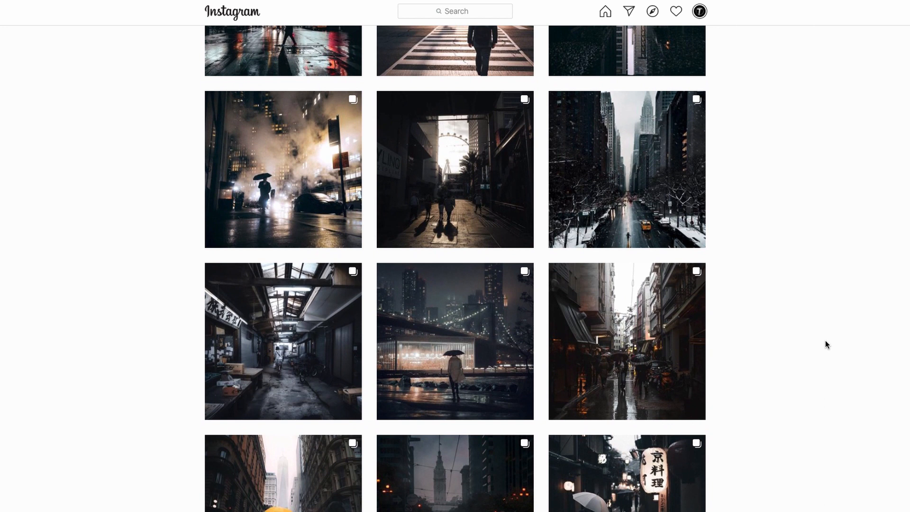
scroll(down, 3)
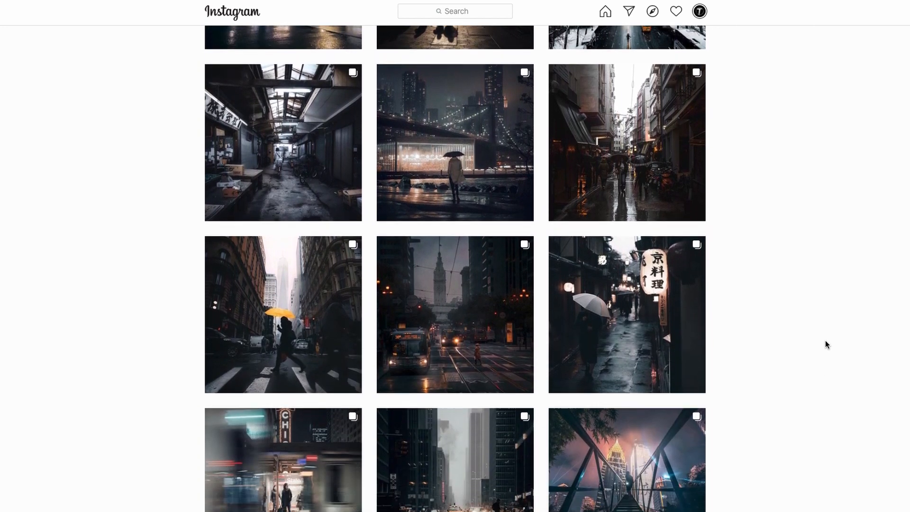
scroll(down, 3)
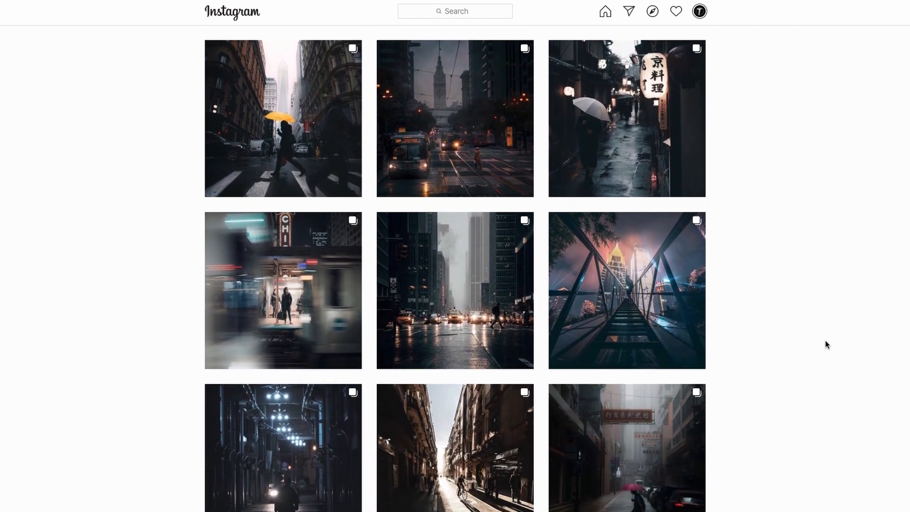